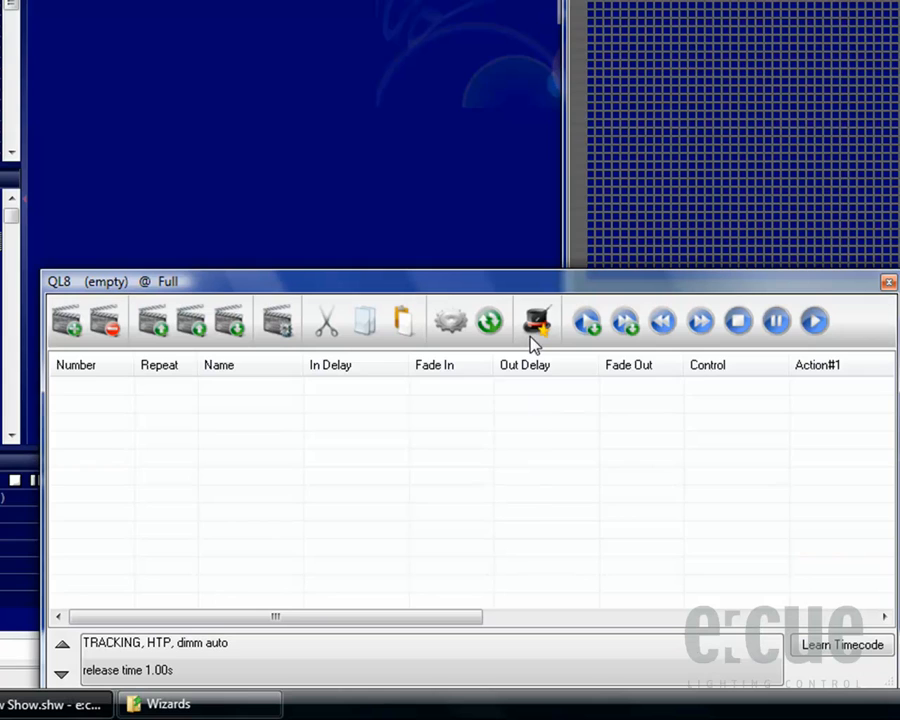
# - Choose eScript Wizards from the cuelist toolbar's wizards menu
pyautogui.click(536, 320)
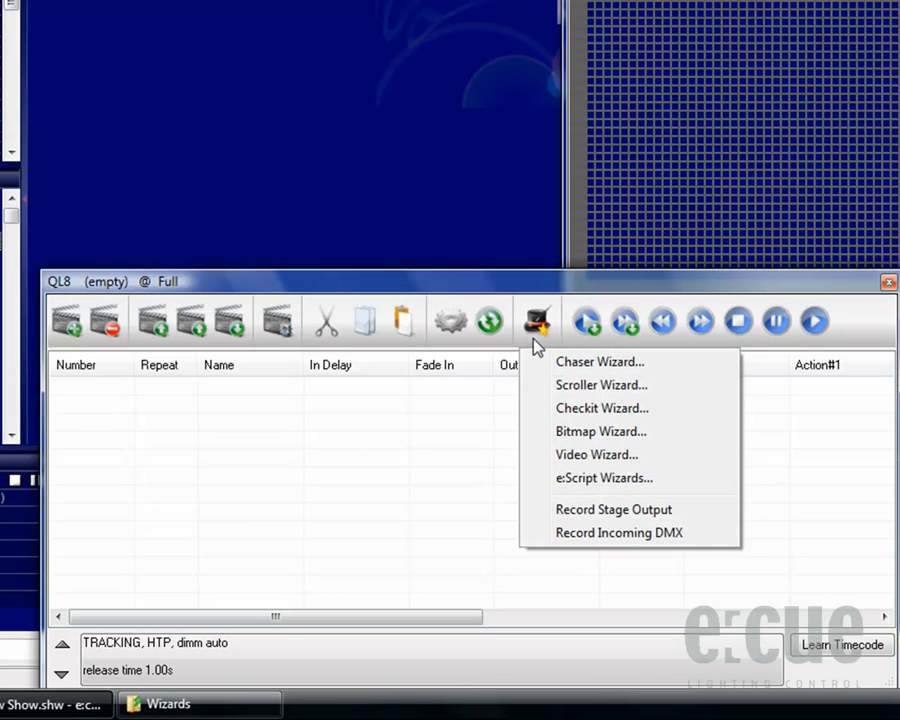
pyautogui.click(604, 476)
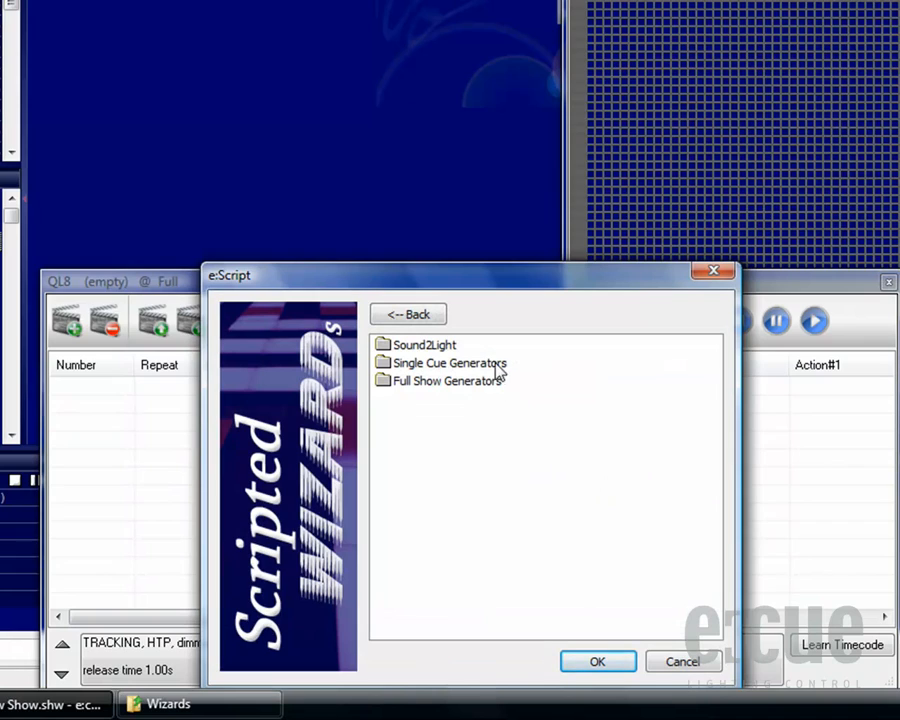
# - Select the Volta generator inside the Single Cue Generators folder
pyautogui.click(422, 344)
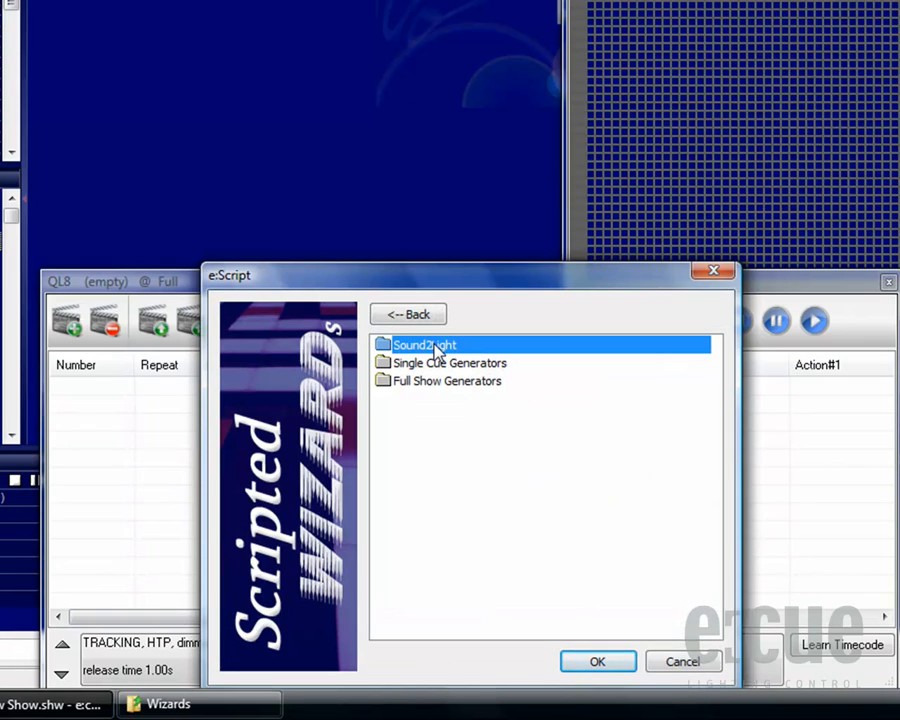
pyautogui.moveTo(460, 370)
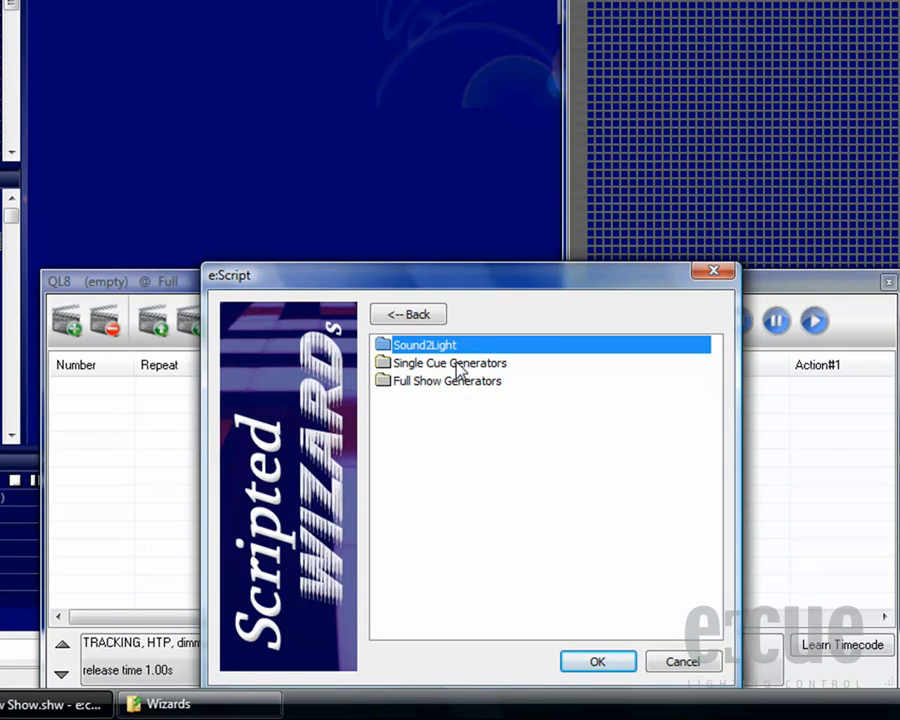
pyautogui.click(448, 364)
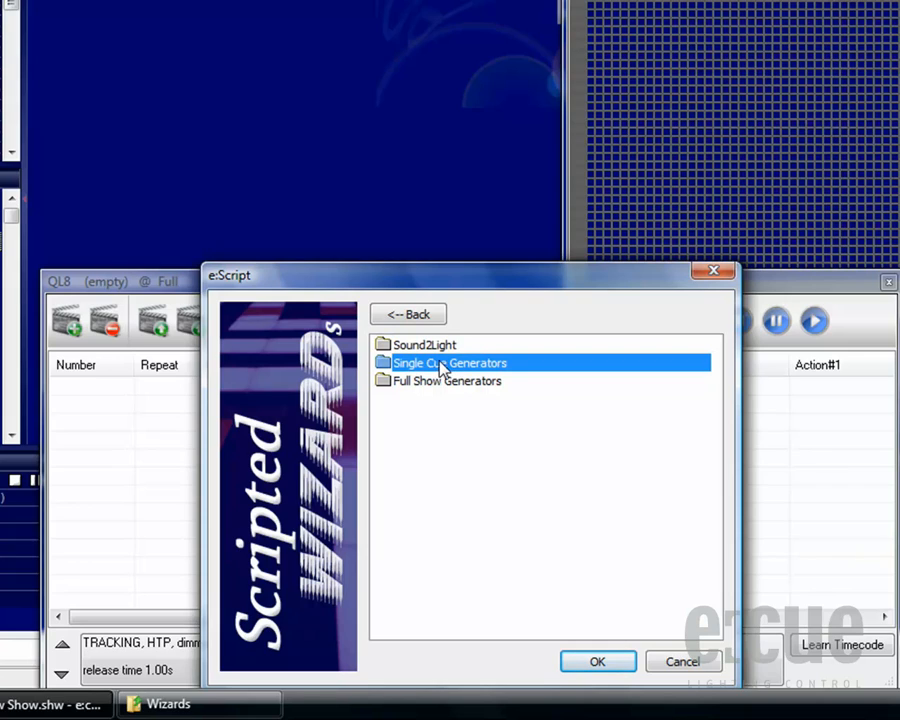
pyautogui.click(448, 380)
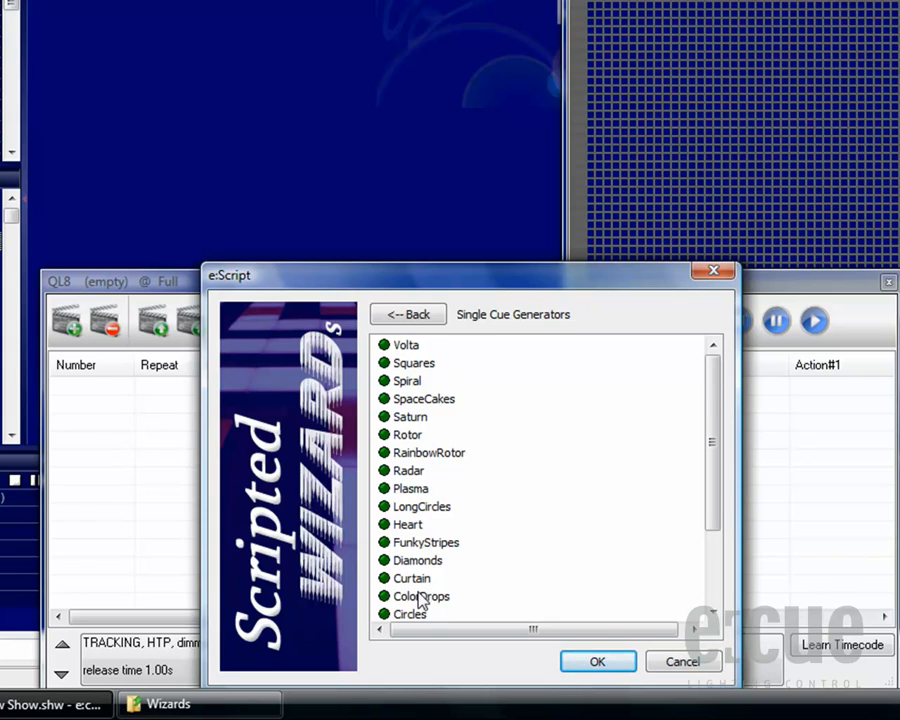
pyautogui.moveTo(418, 490)
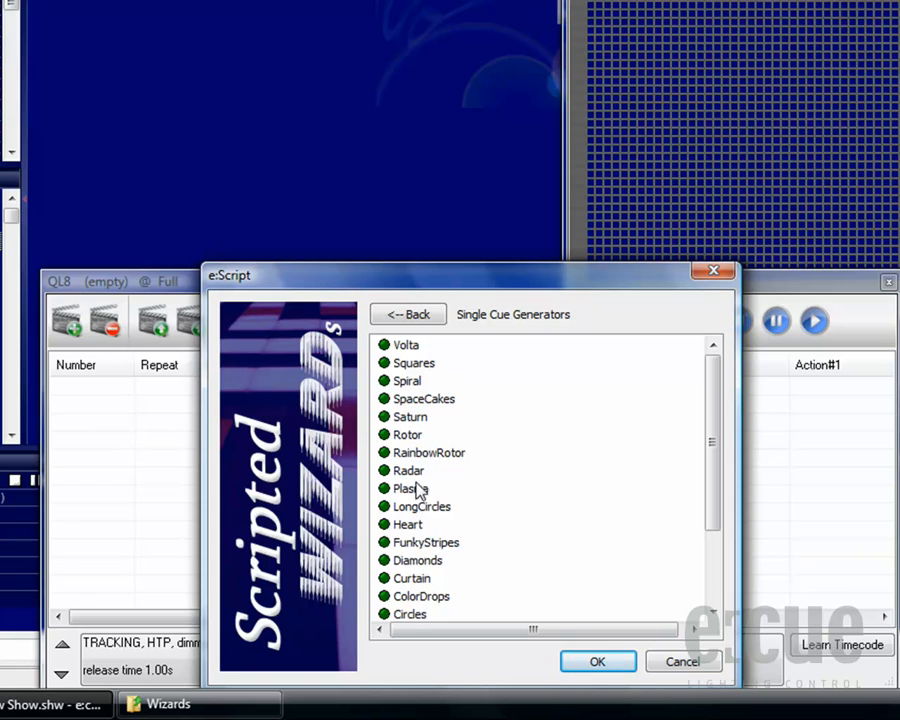
pyautogui.click(408, 344)
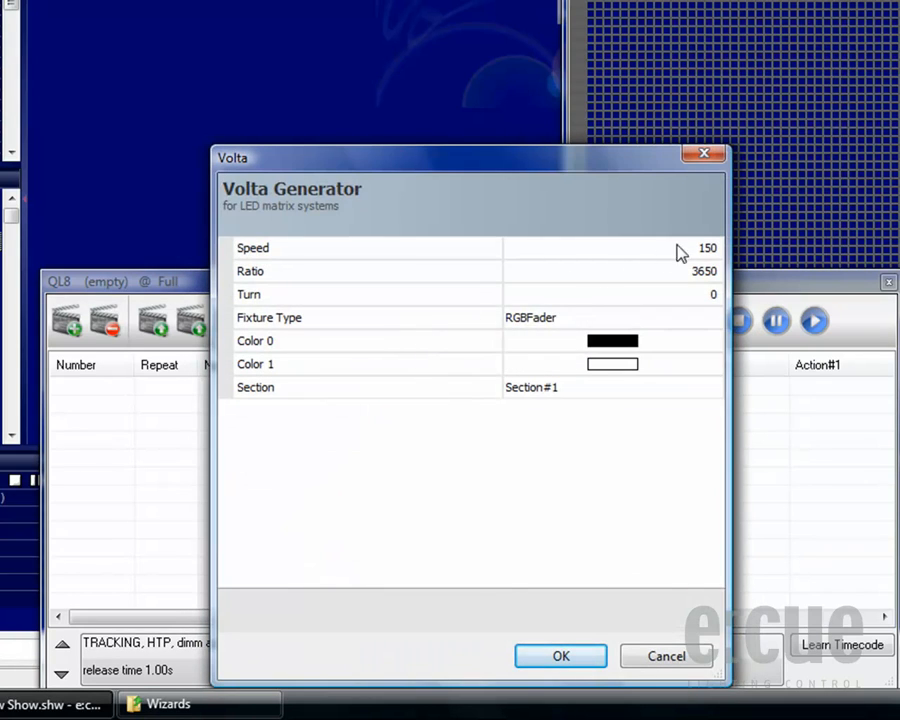
# - Keep RGBFader fixture type, ratio 3650 and turn 0, and set Color 0 to red
pyautogui.click(610, 272)
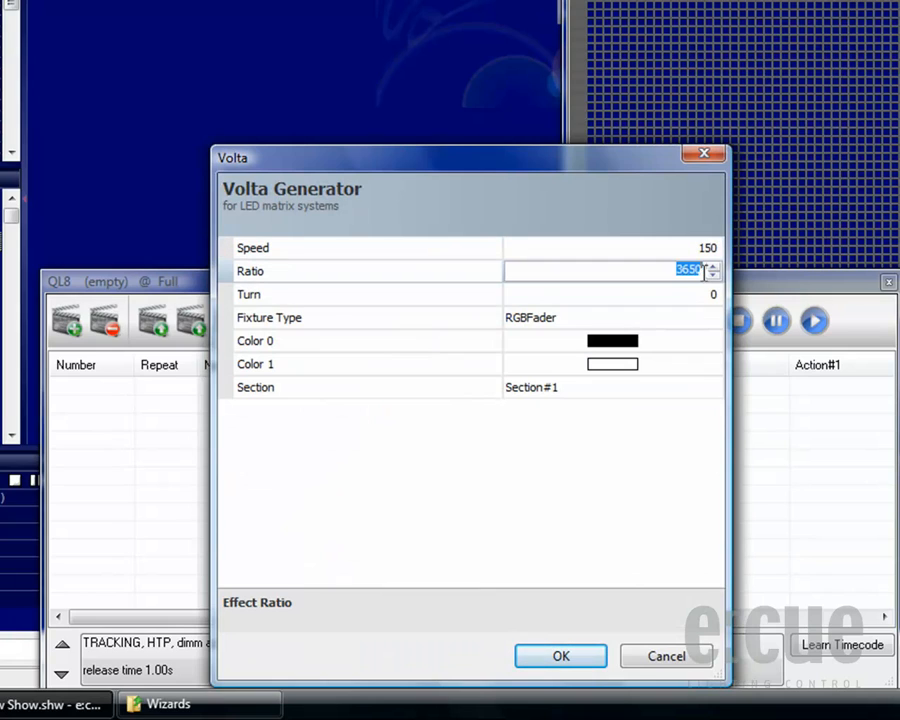
pyautogui.click(610, 294)
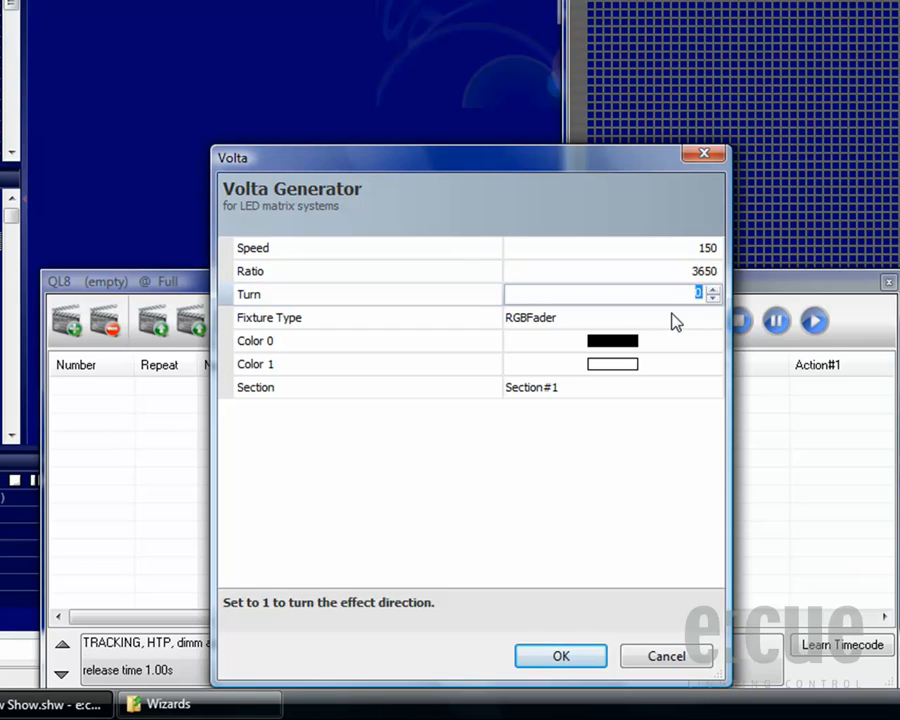
pyautogui.click(712, 316)
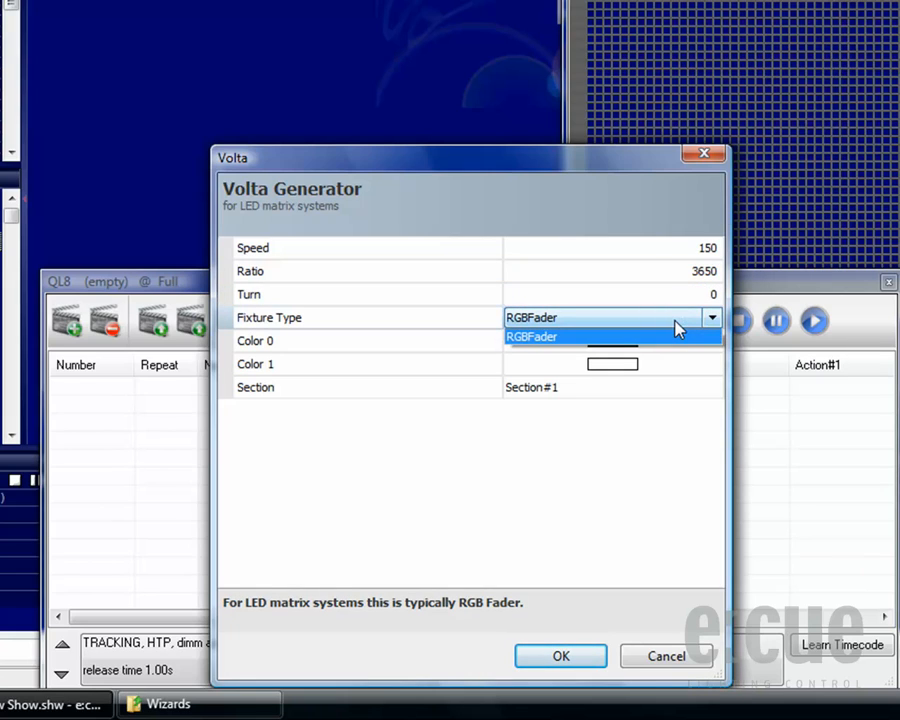
pyautogui.click(532, 336)
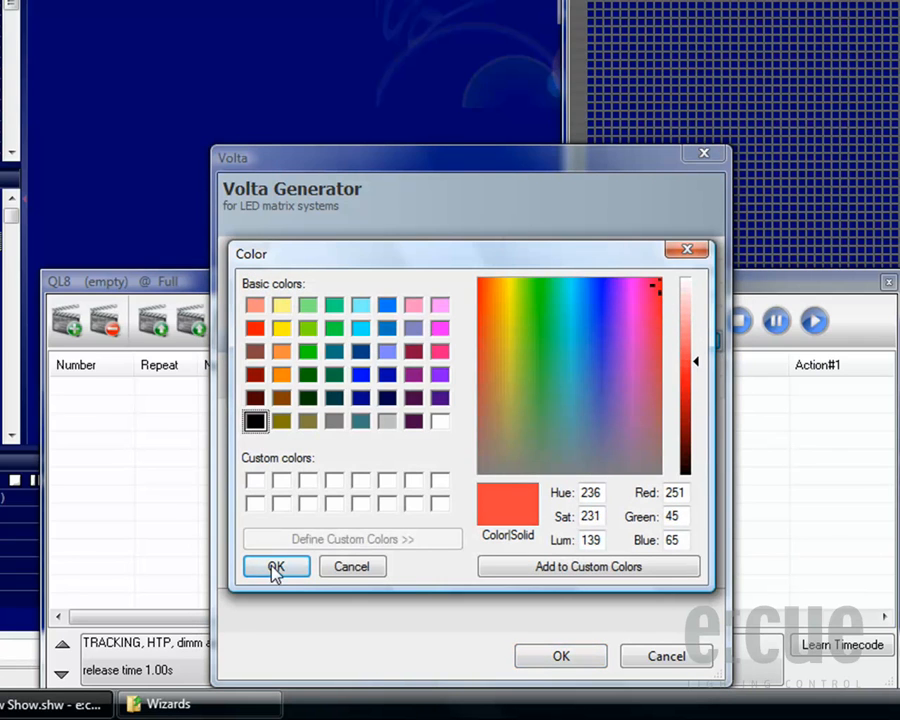
pyautogui.click(276, 566)
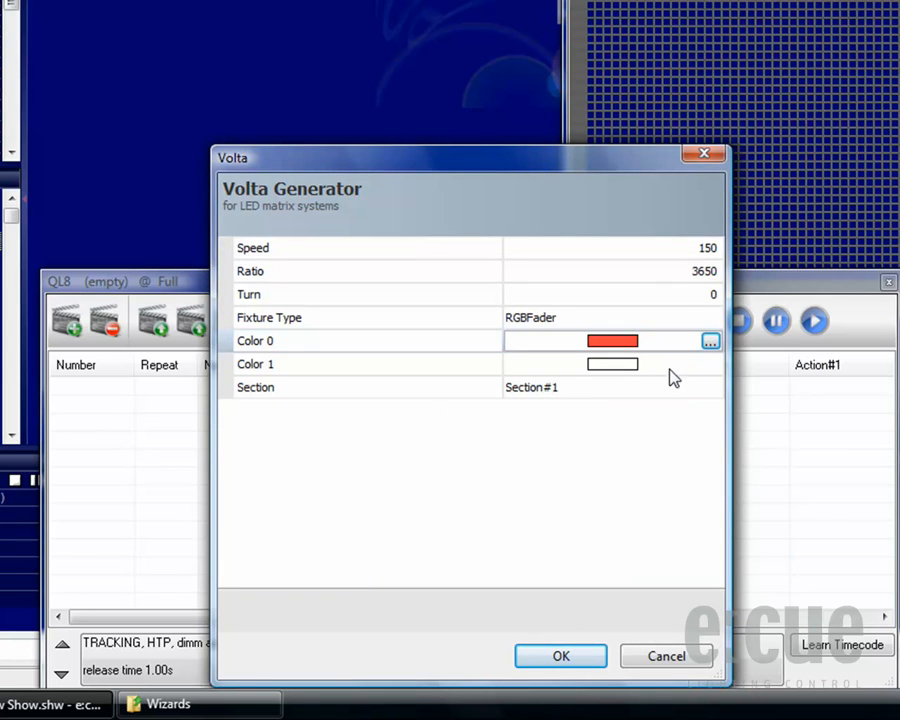
pyautogui.click(712, 388)
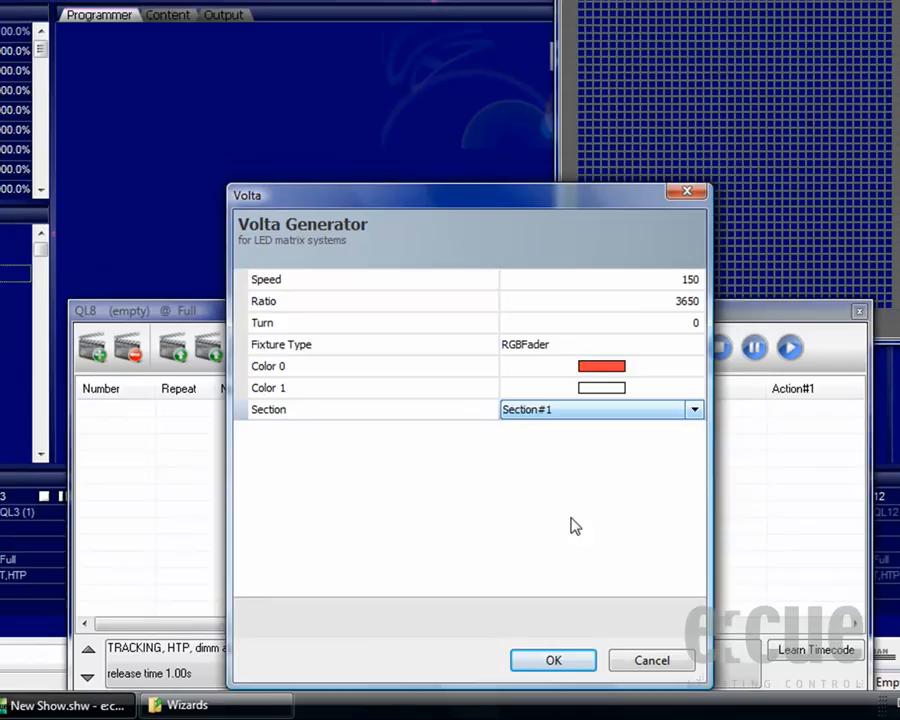
# - Generate the Volta effect and record it as a new cue named 'Volta R'
pyautogui.click(552, 660)
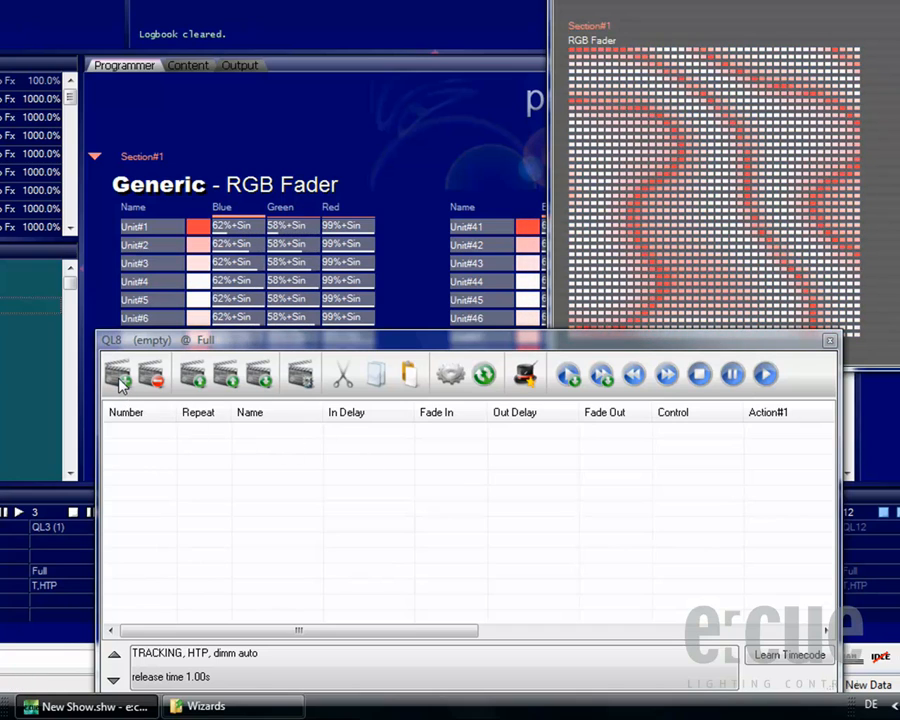
pyautogui.click(116, 374)
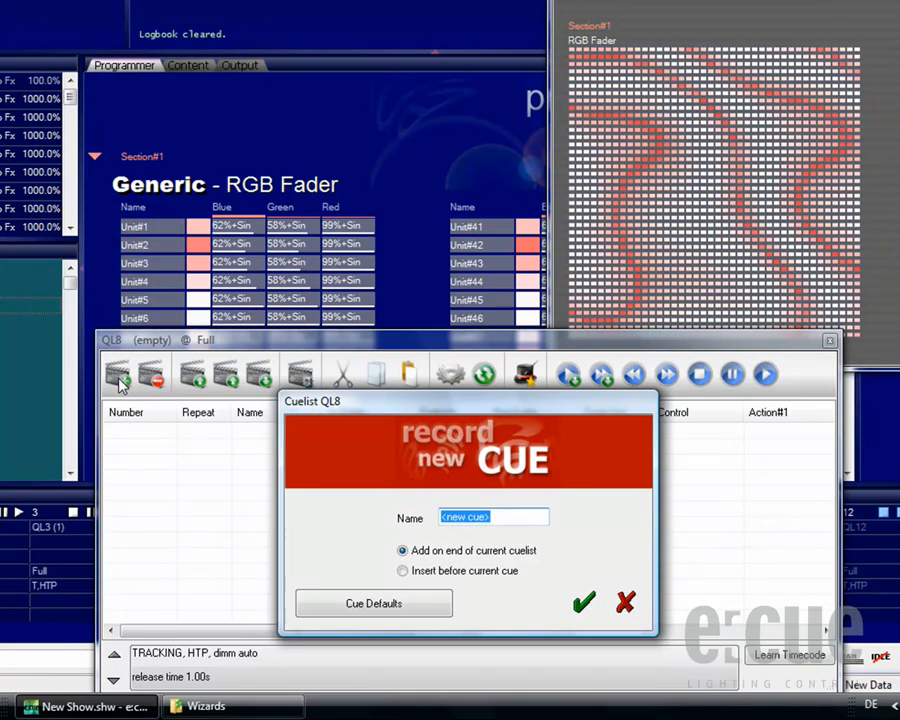
pyautogui.write('Volta R')
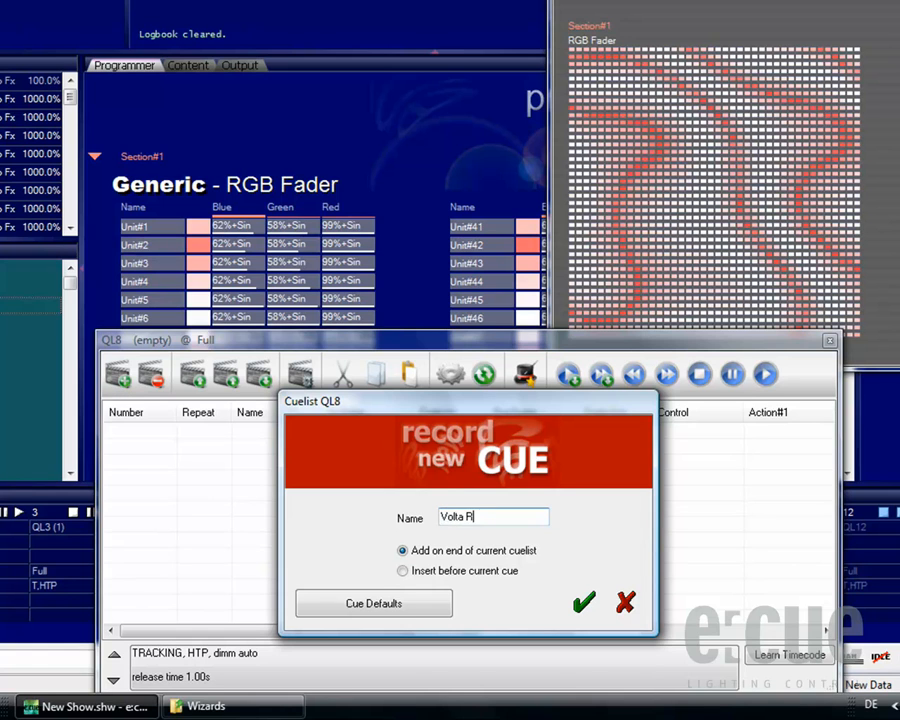